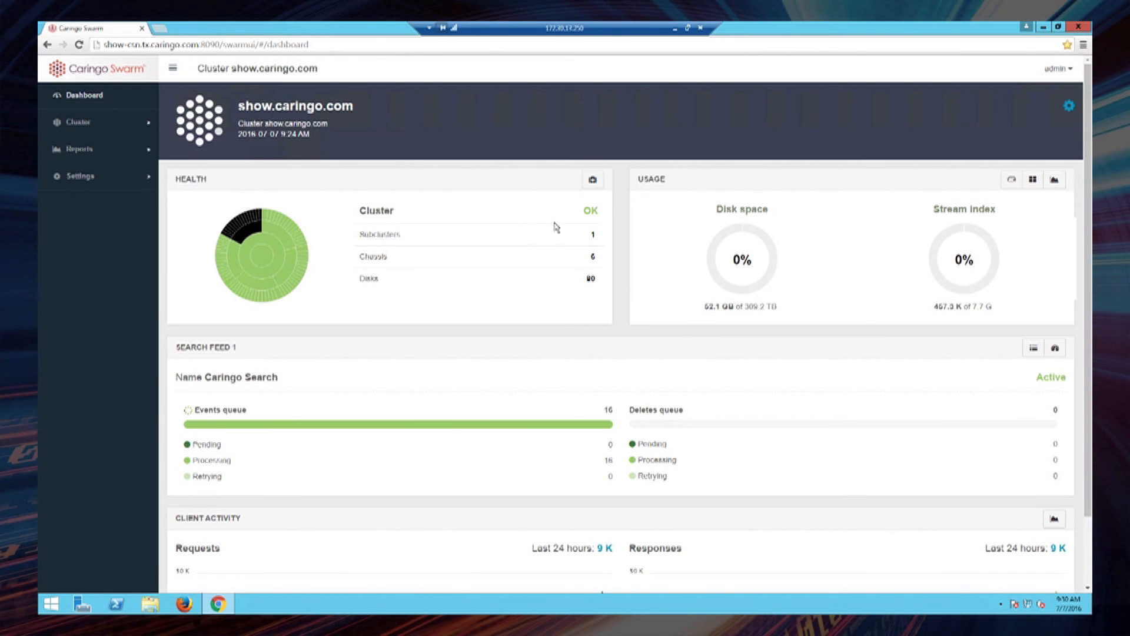
{"action": "mouse_move", "coordinate": [272, 226]}
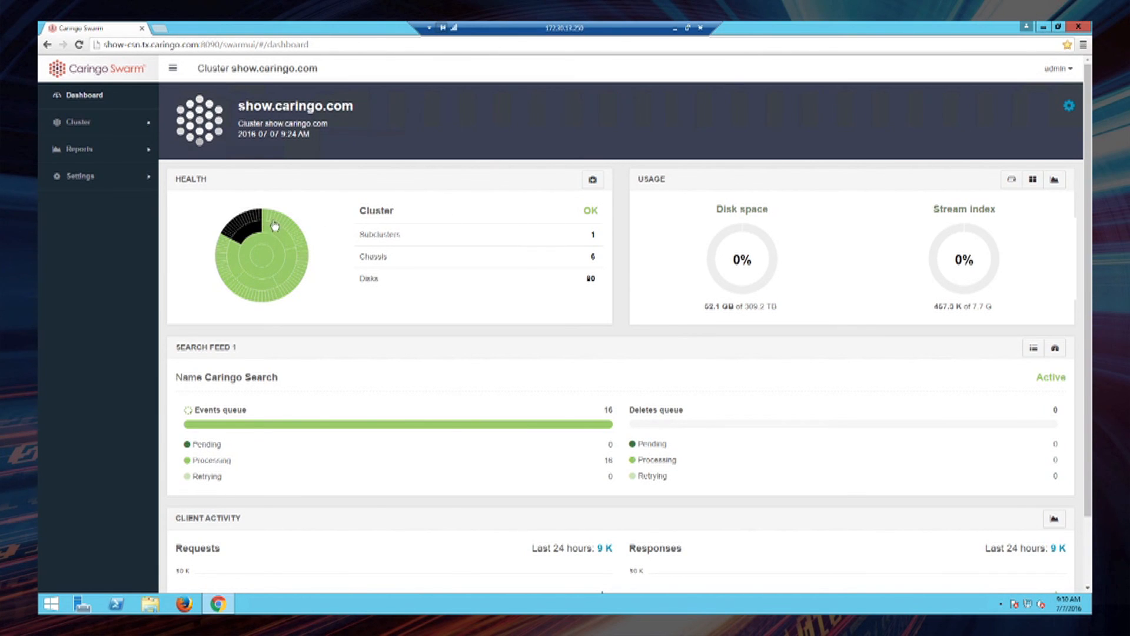
{"action": "mouse_move", "coordinate": [272, 265]}
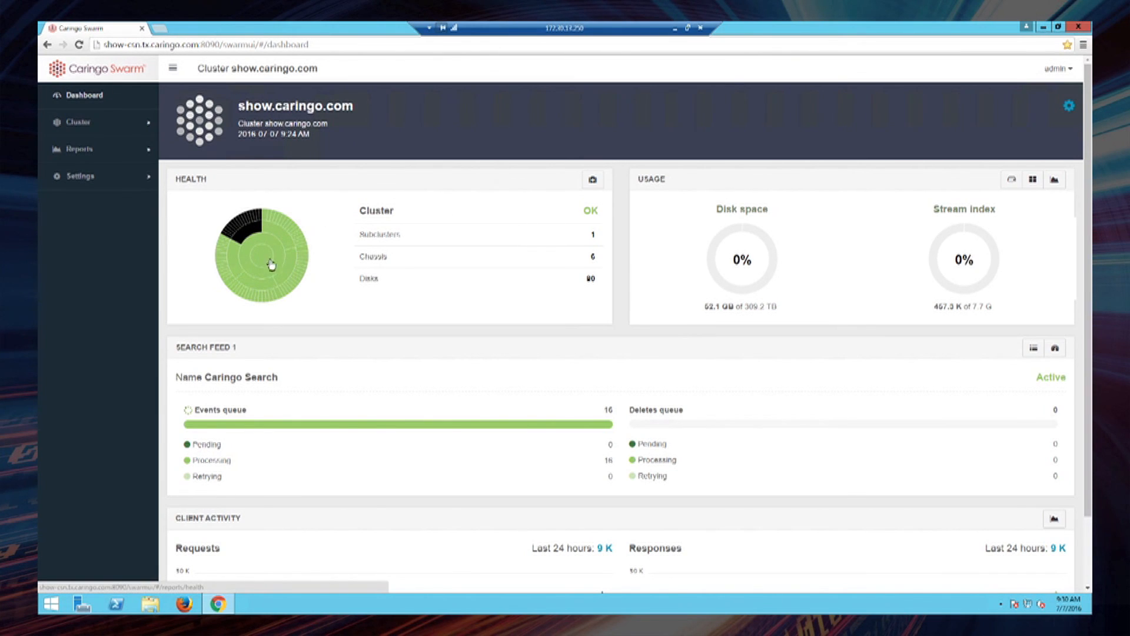
{"action": "mouse_move", "coordinate": [560, 254]}
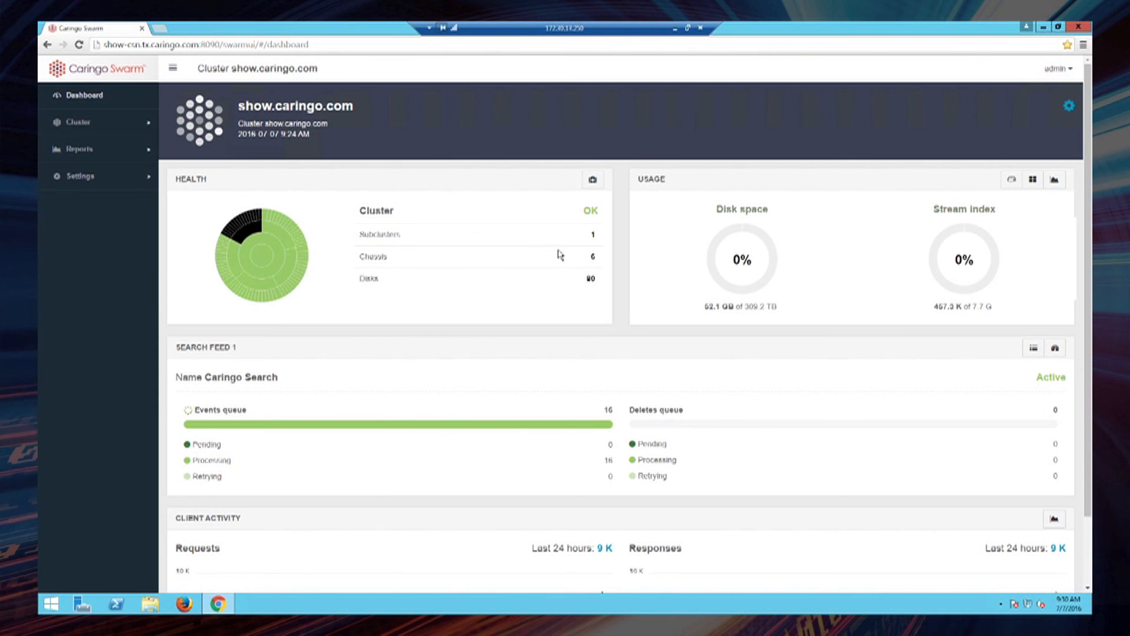
{"action": "mouse_move", "coordinate": [544, 272]}
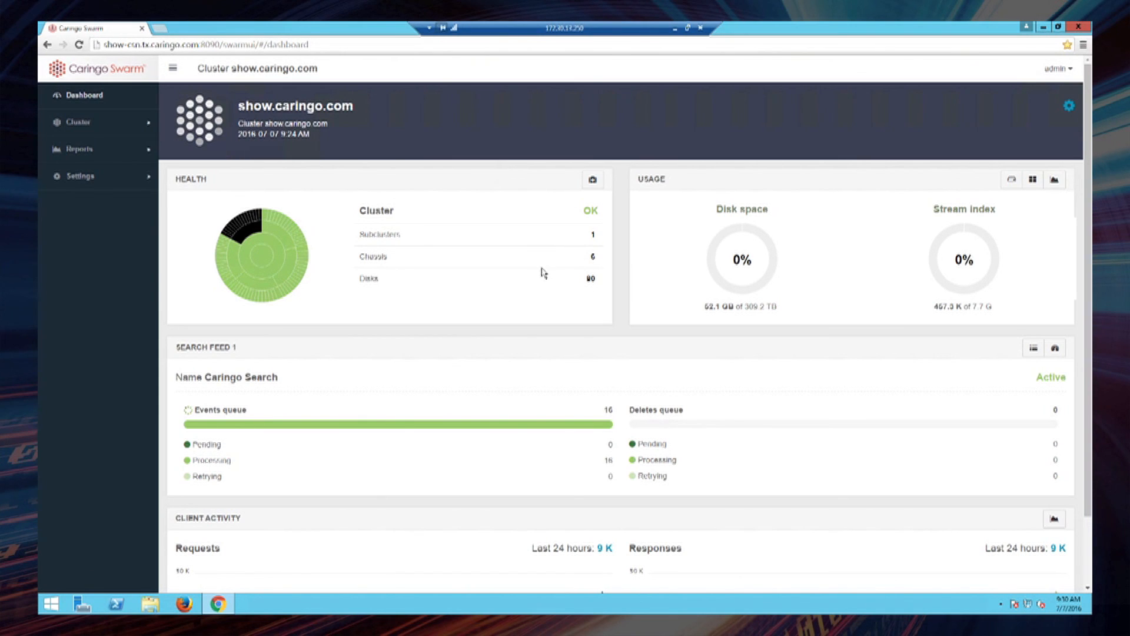
{"action": "mouse_move", "coordinate": [483, 272]}
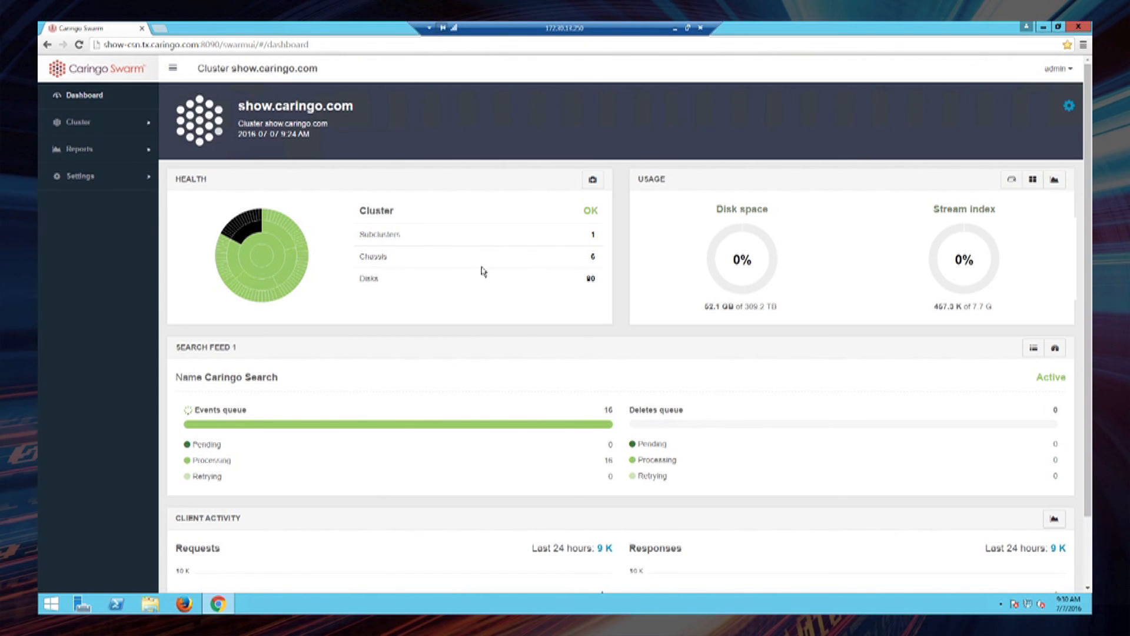
{"action": "mouse_move", "coordinate": [265, 258]}
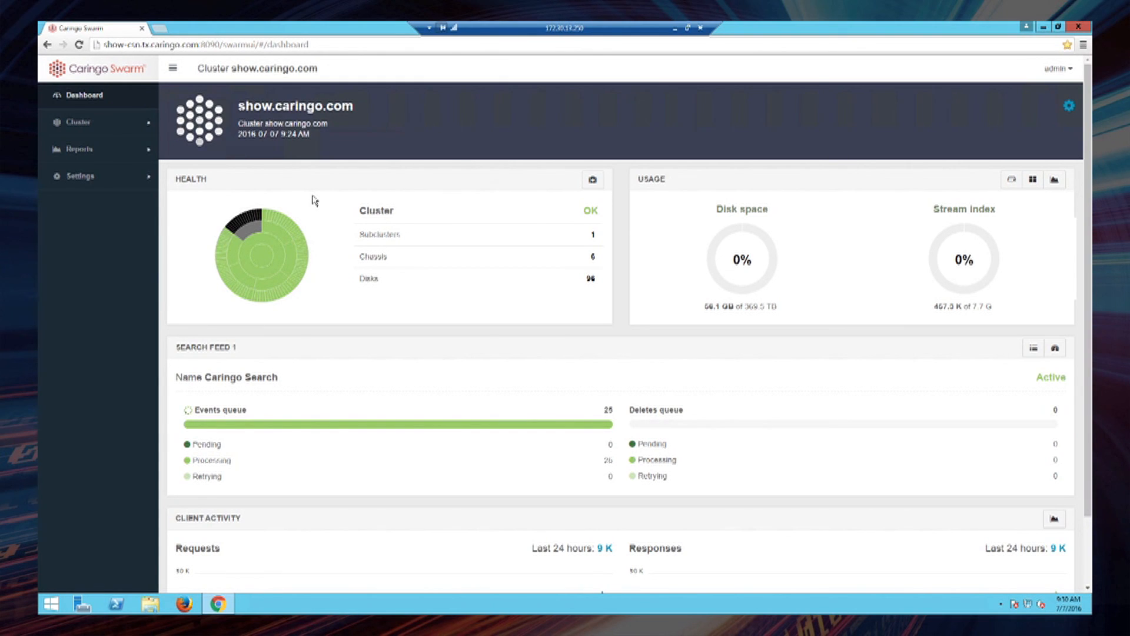
{"action": "mouse_move", "coordinate": [335, 213]}
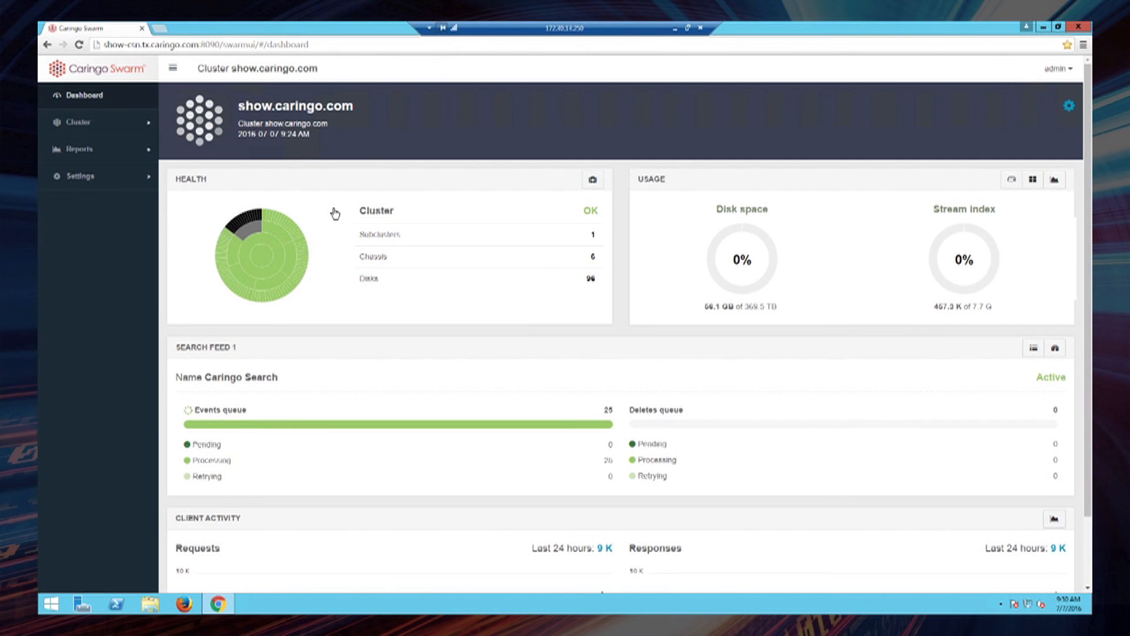